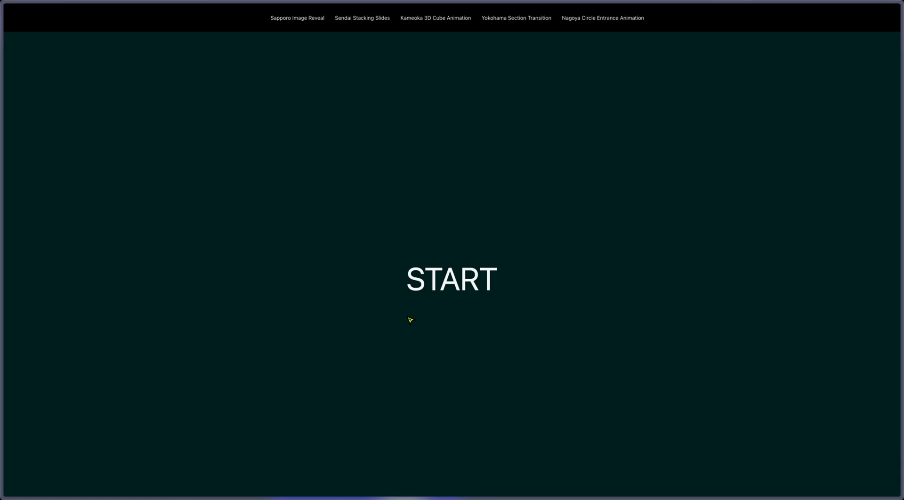
mouse_move(419, 321)
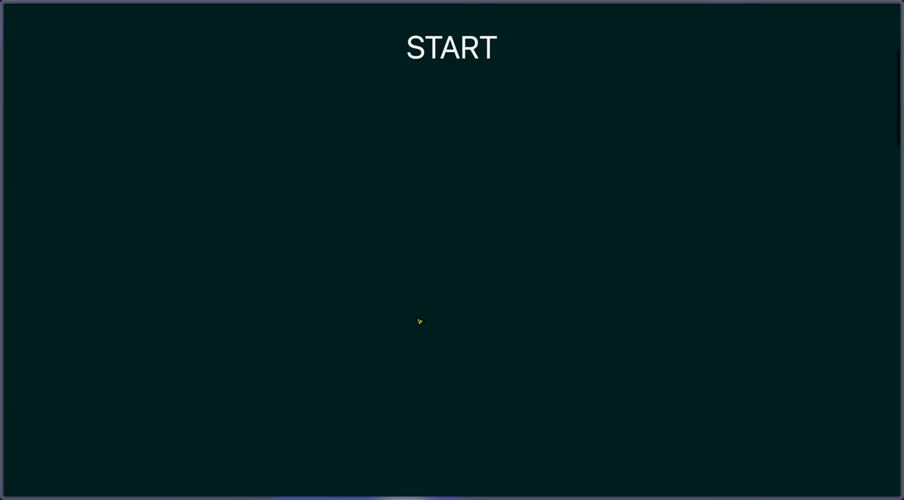
Expand the second Section, its Container and both Divs to reveal Circle, Heading, Div, Basic Text and Image
click(451, 48)
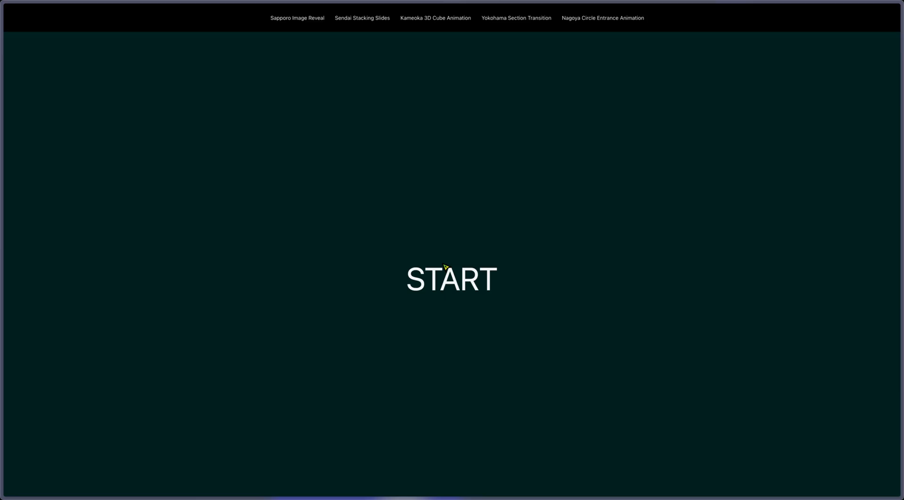
click(451, 280)
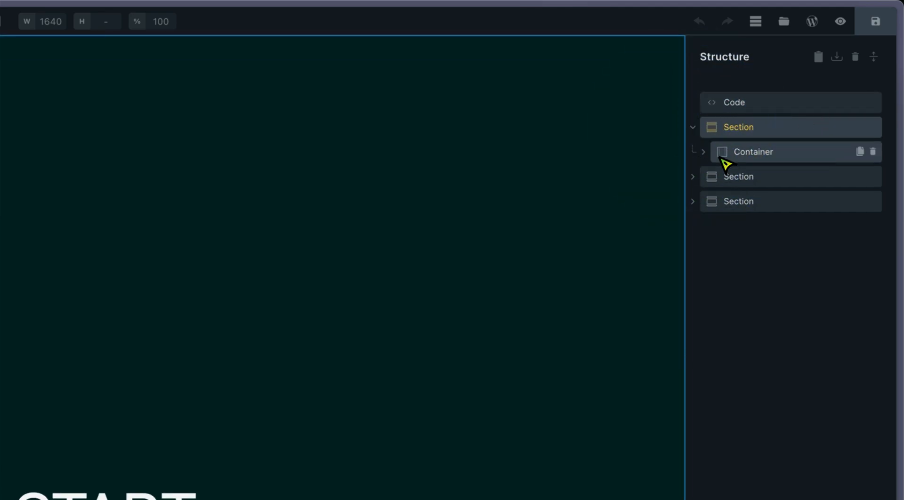
click(693, 201)
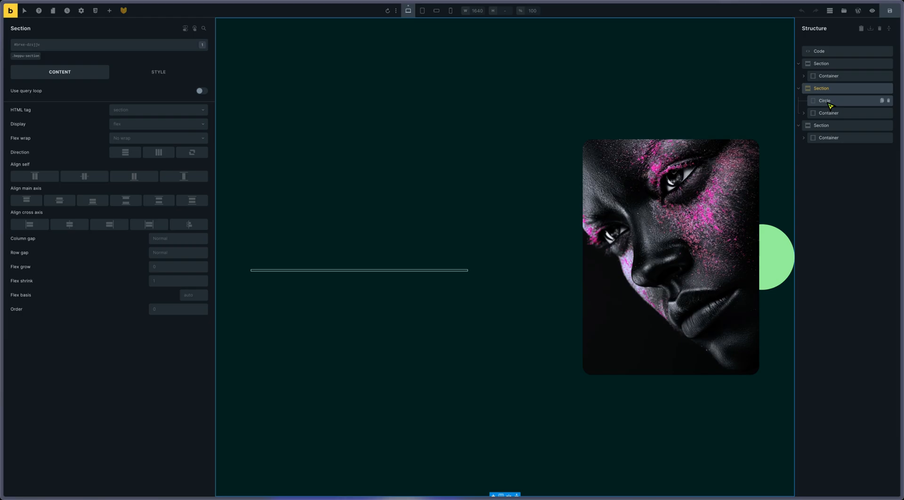
mouse_move(830, 112)
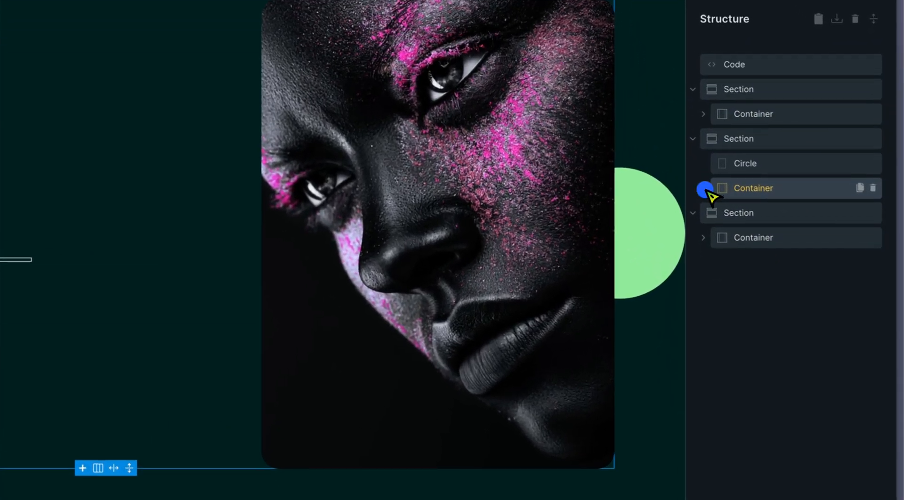
click(703, 188)
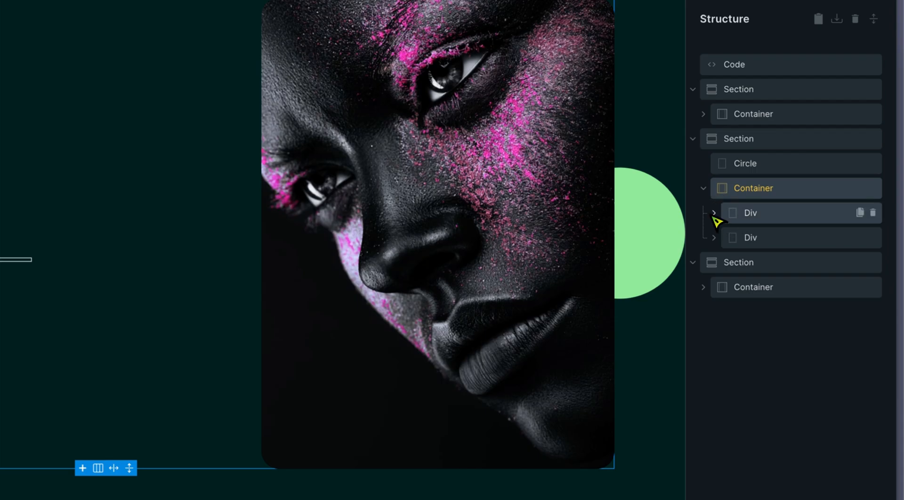
click(714, 213)
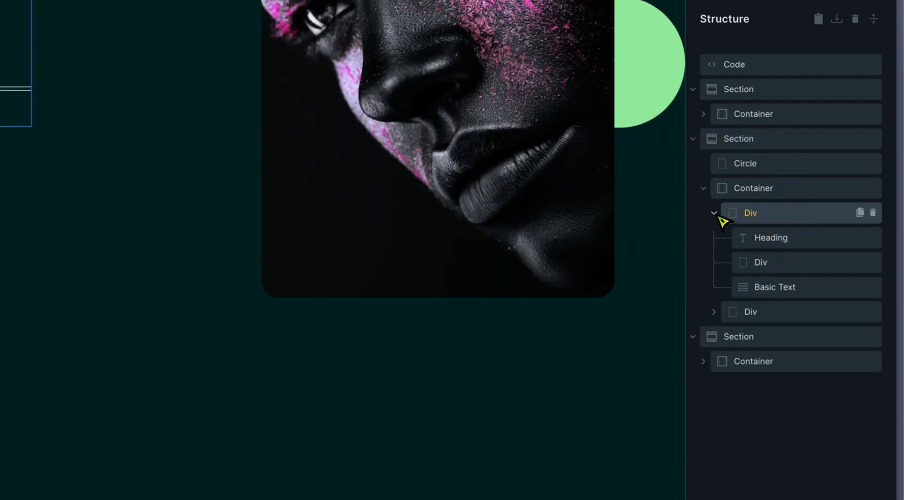
click(751, 311)
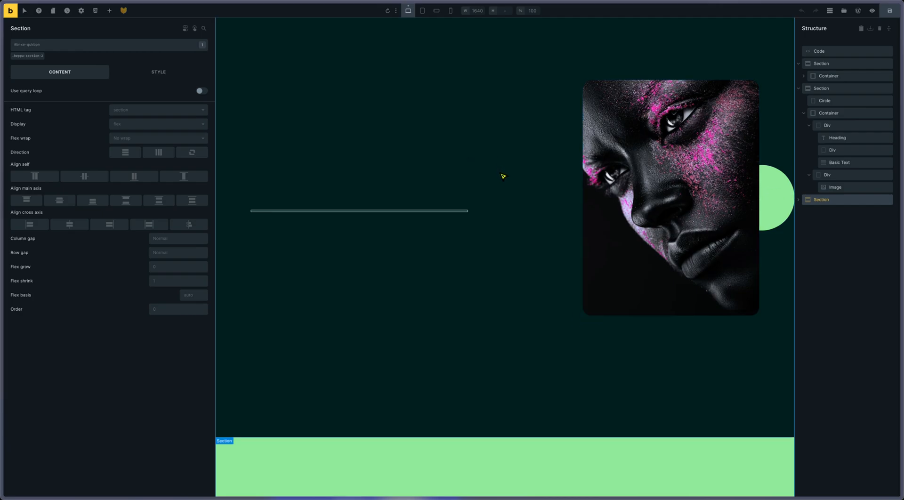
mouse_move(632, 333)
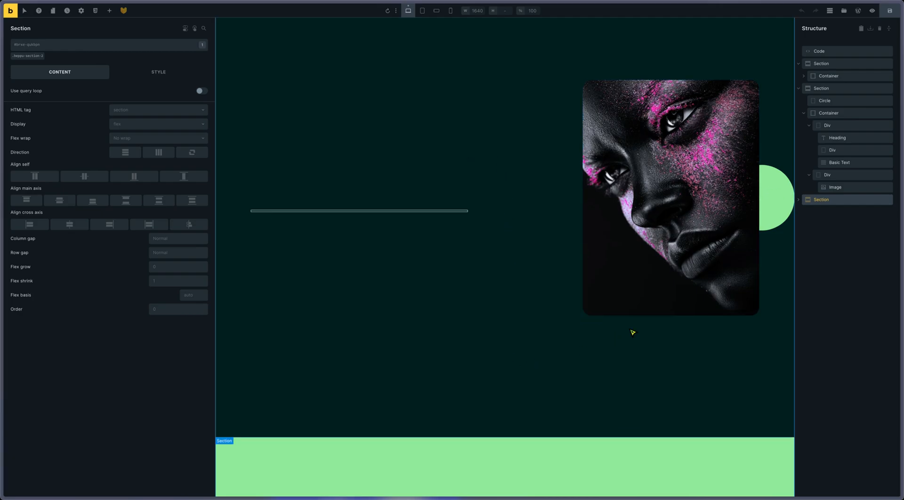
mouse_move(841, 111)
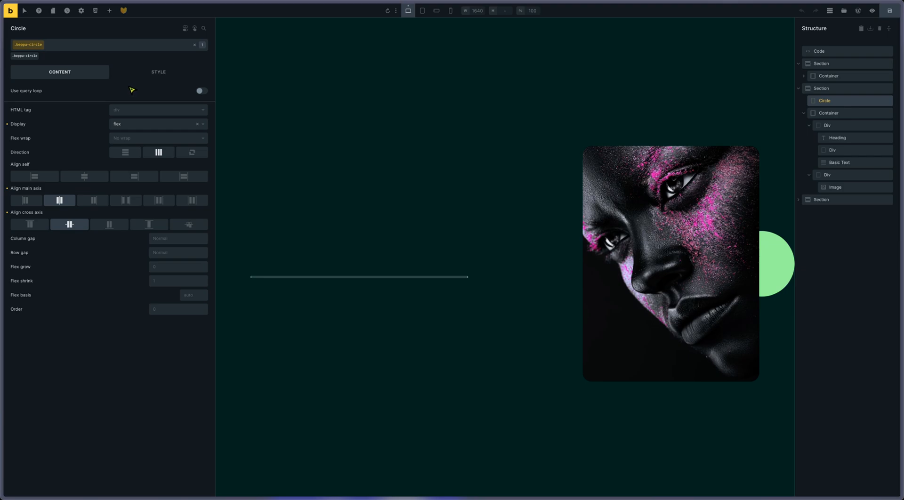
View the Circle's layout: min width 283vmax, aspect ratio 1, absolute at top 50%, left 100%
click(158, 71)
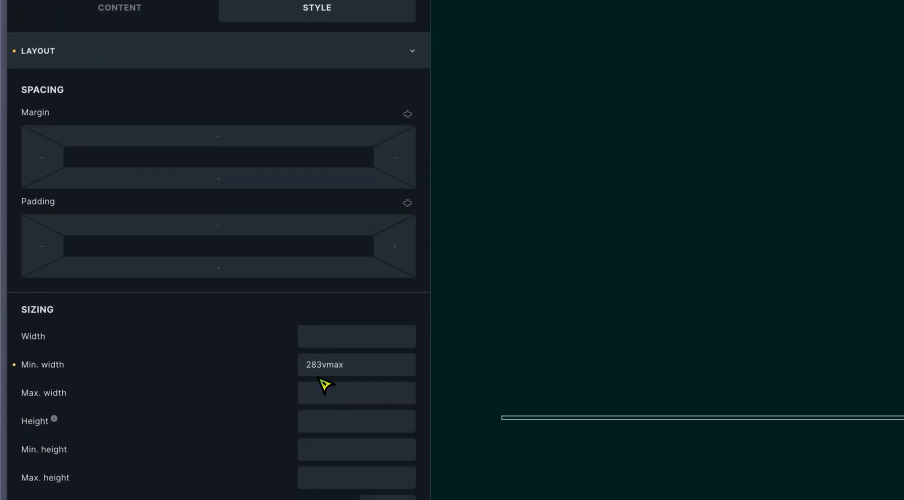
scroll(down, 3)
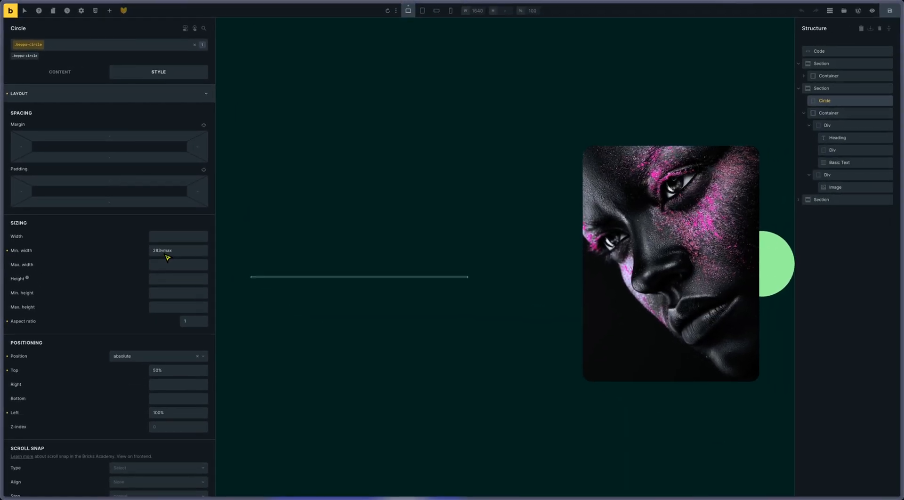
mouse_move(174, 257)
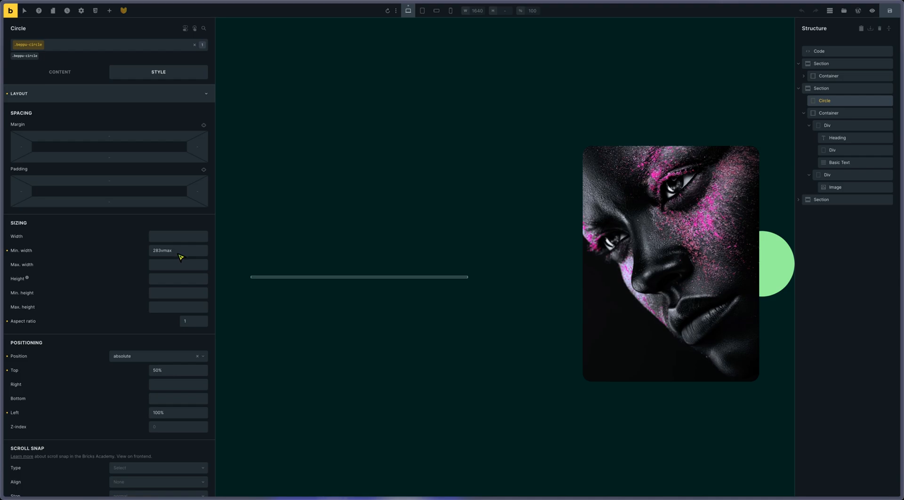
mouse_move(182, 259)
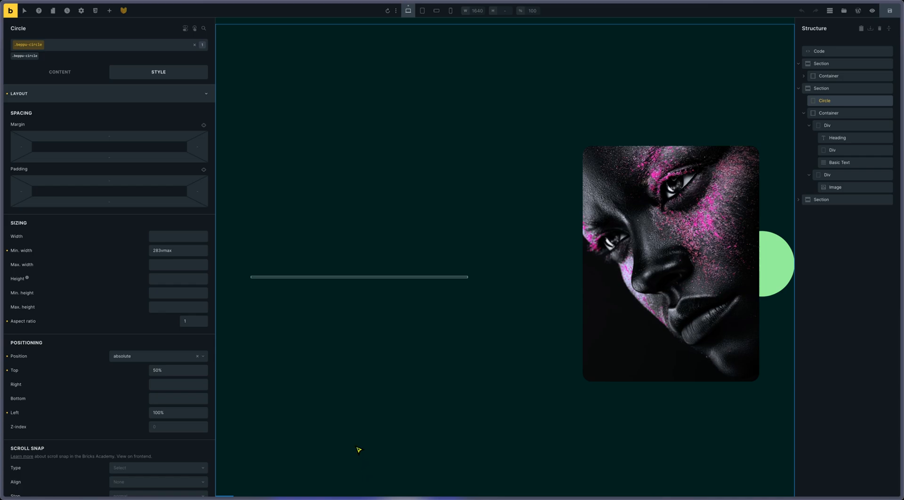
mouse_move(186, 276)
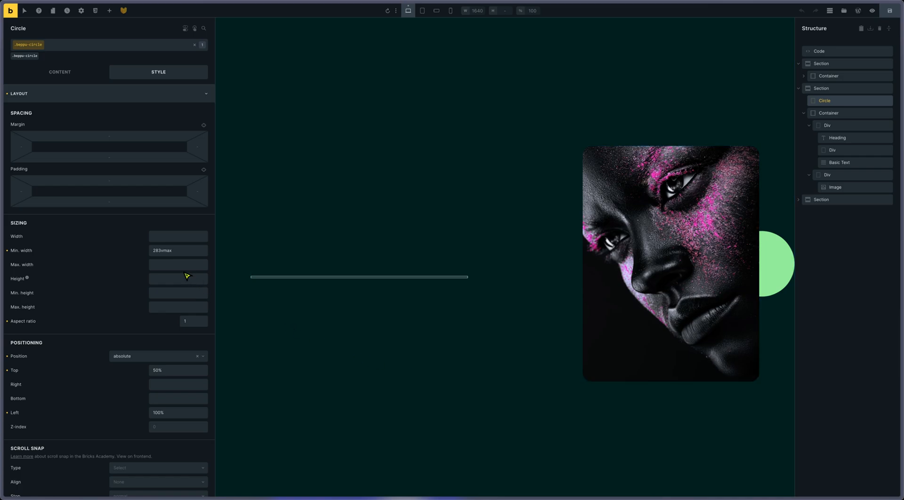
mouse_move(185, 257)
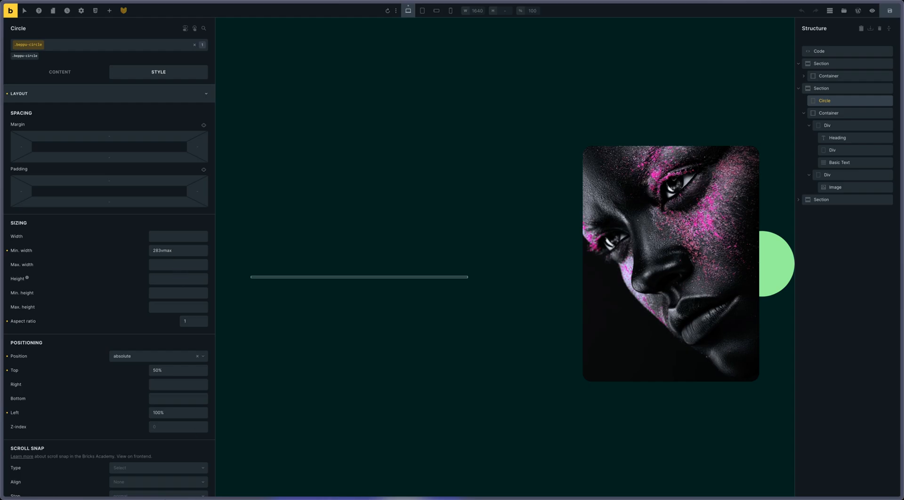
mouse_move(79, 477)
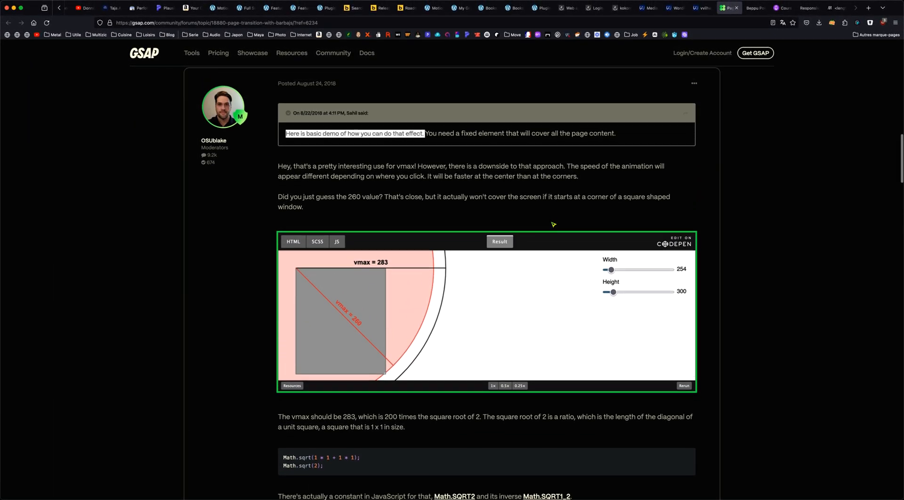
scroll(down, 3)
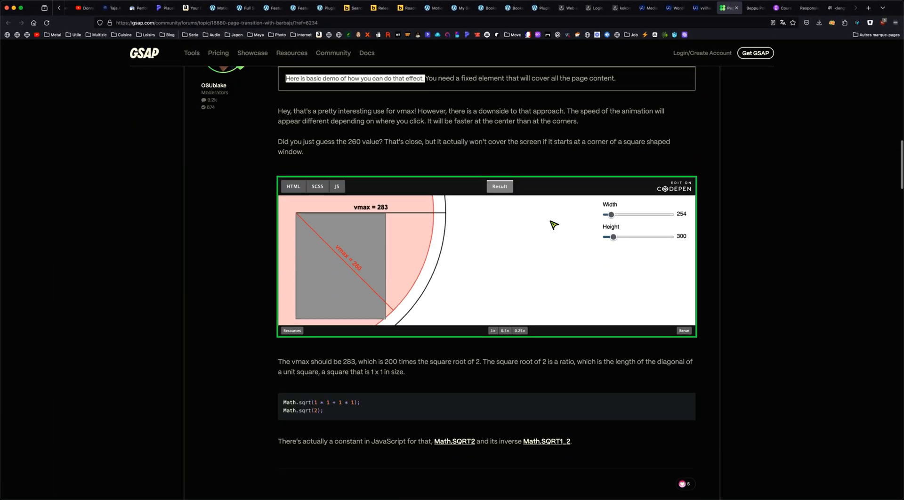
scroll(down, 3)
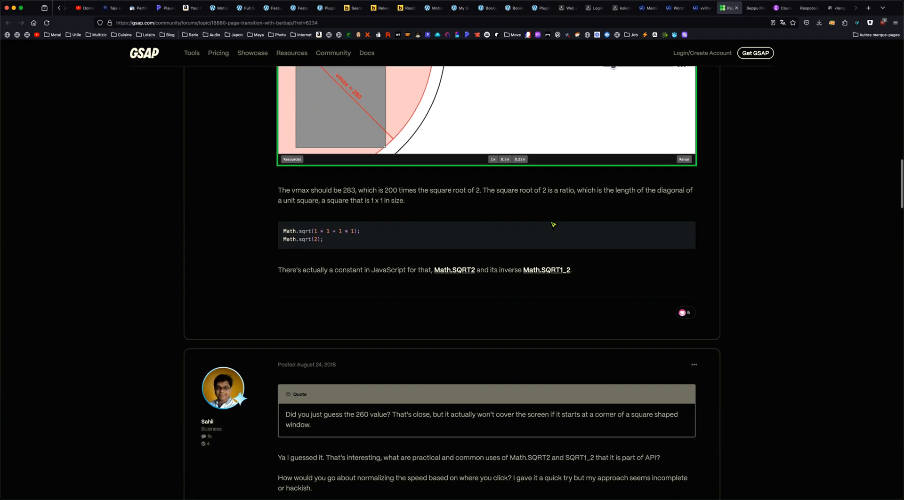
scroll(down, 3)
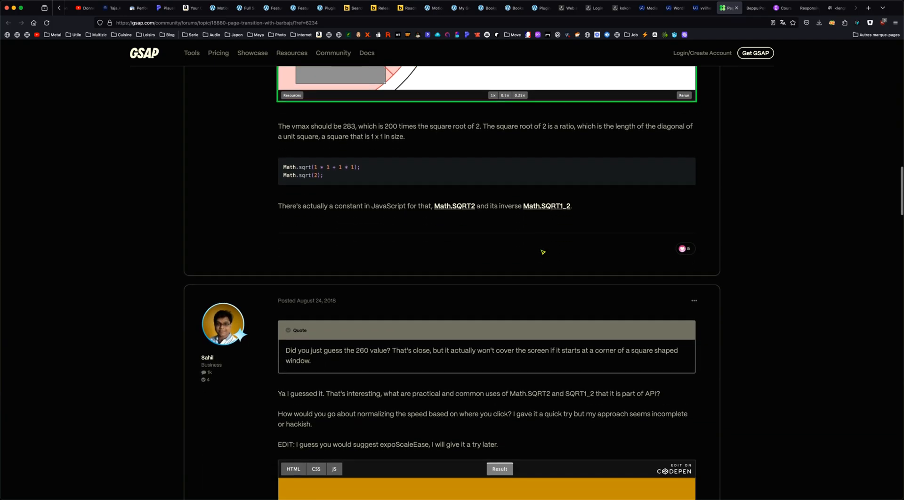
scroll(down, 3)
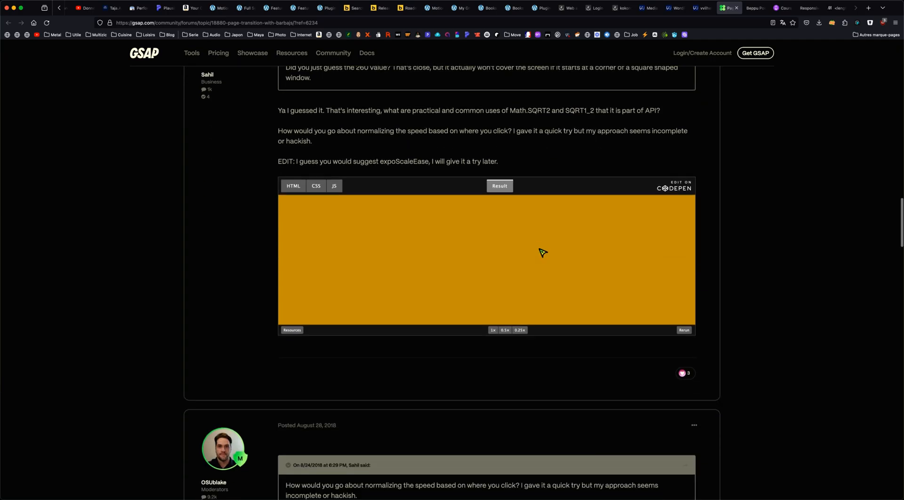
scroll(down, 3)
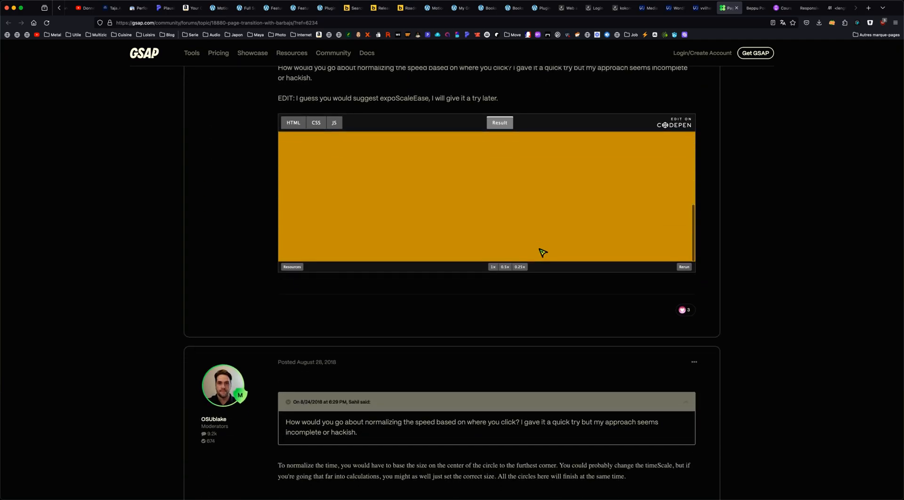
scroll(down, 3)
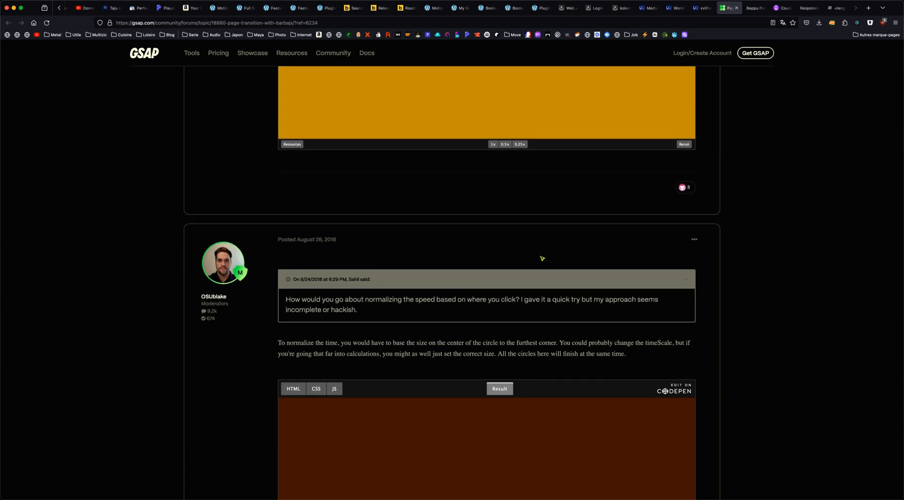
mouse_move(525, 269)
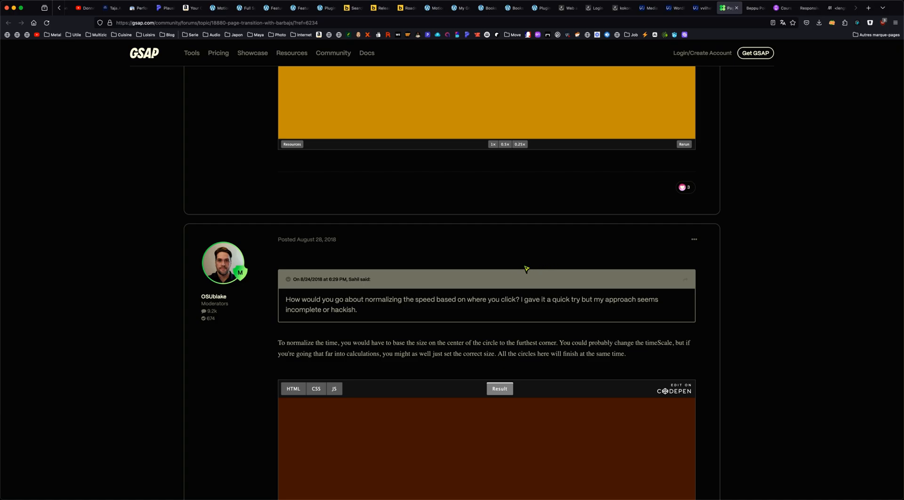
mouse_move(752, 45)
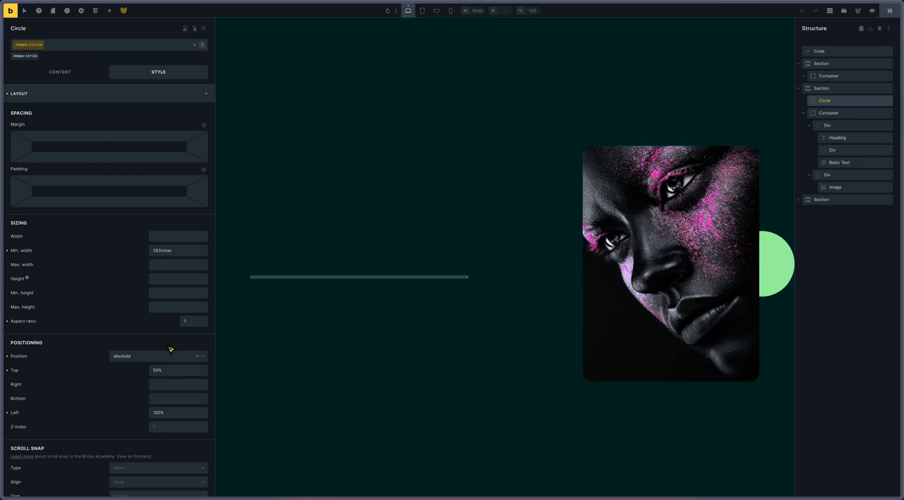
mouse_move(159, 357)
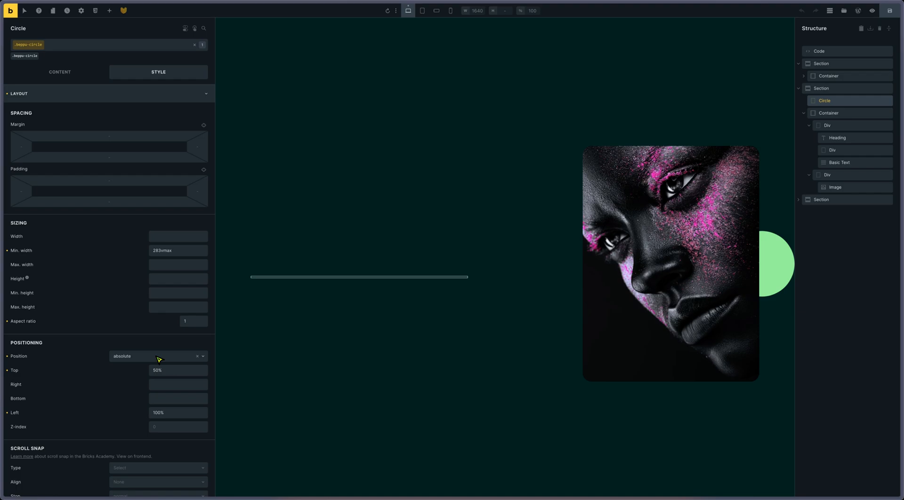
mouse_move(165, 418)
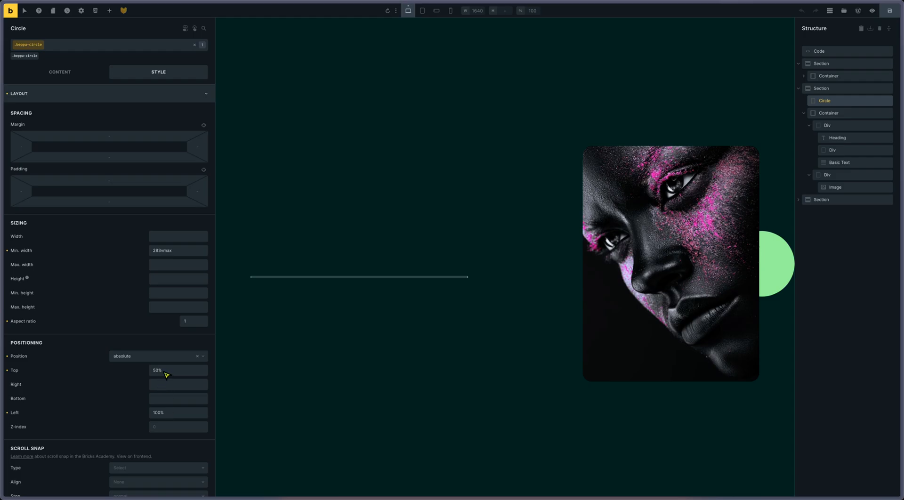
mouse_move(167, 375)
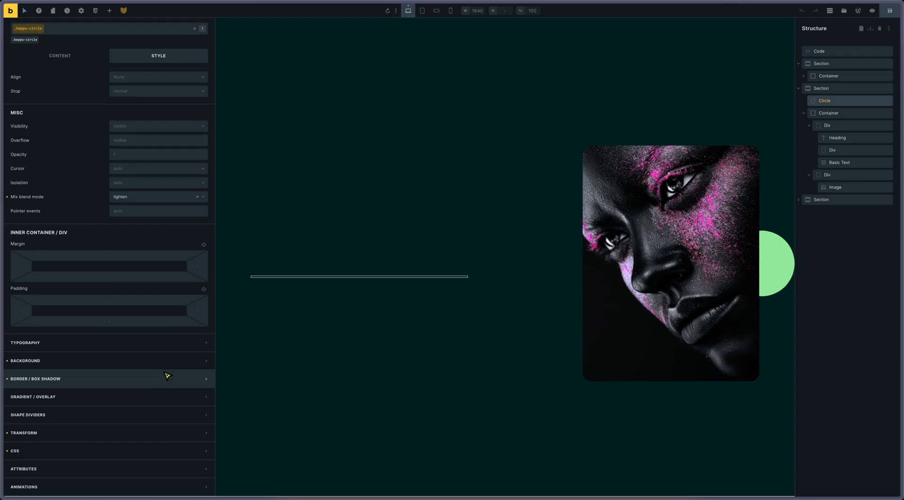
Show the Circle's transform offsets: translate X -52% and translate Y -50%
click(24, 432)
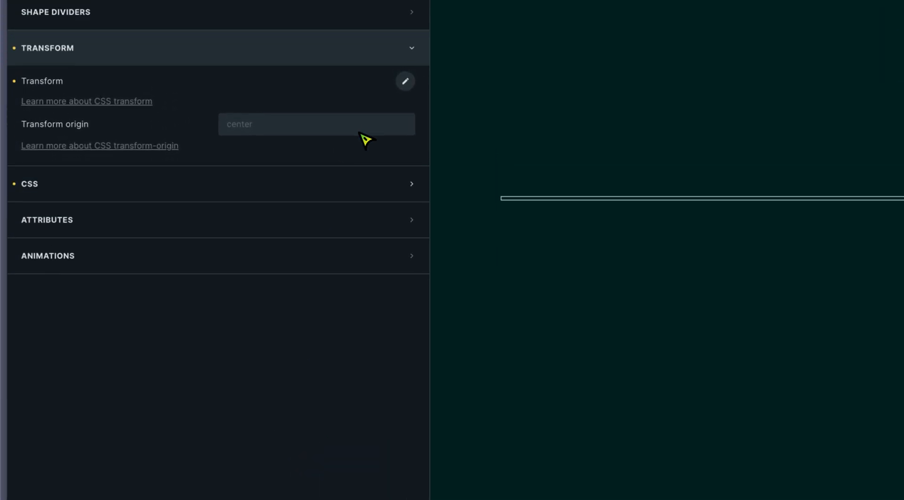
click(405, 80)
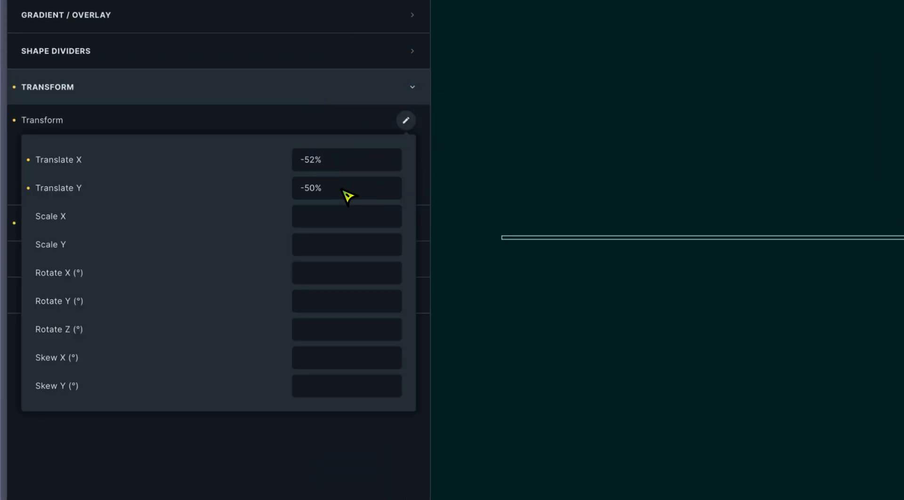
mouse_move(329, 203)
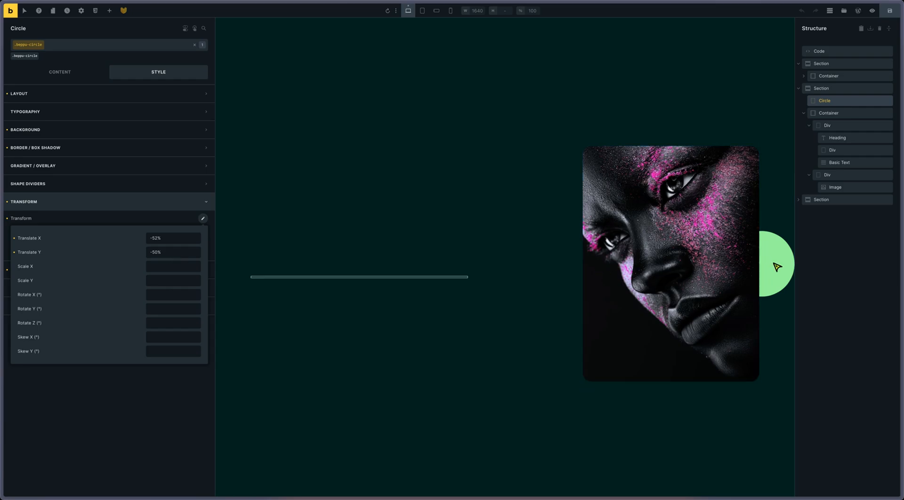
mouse_move(173, 257)
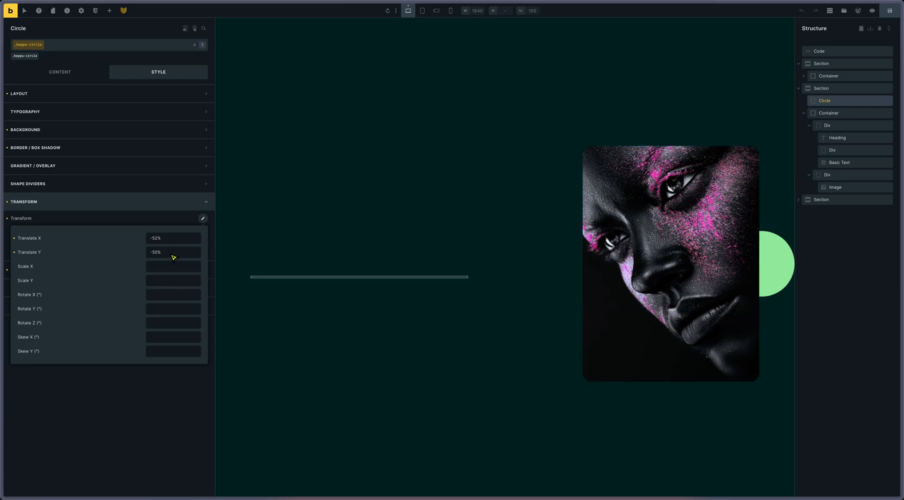
mouse_move(165, 242)
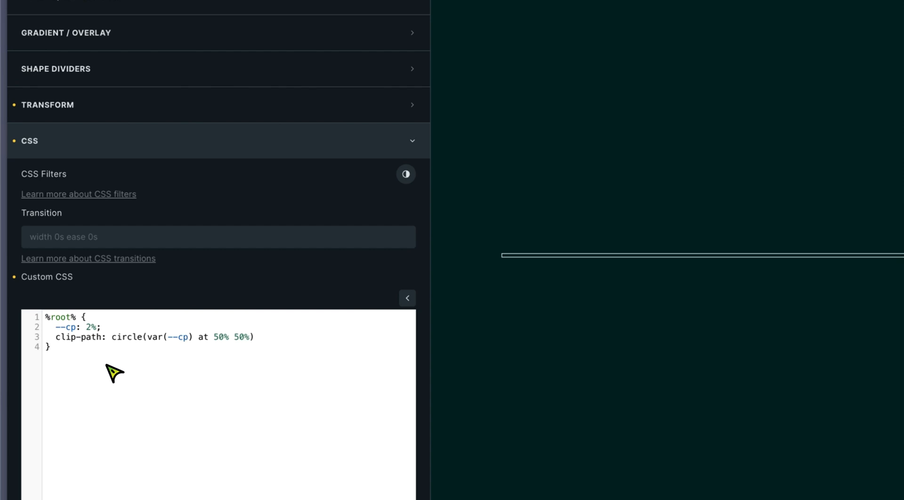
mouse_move(129, 362)
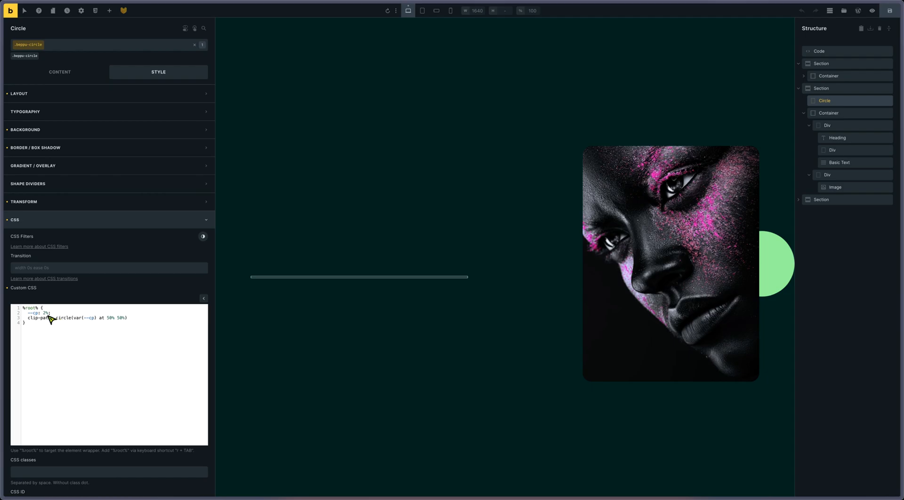
mouse_move(59, 323)
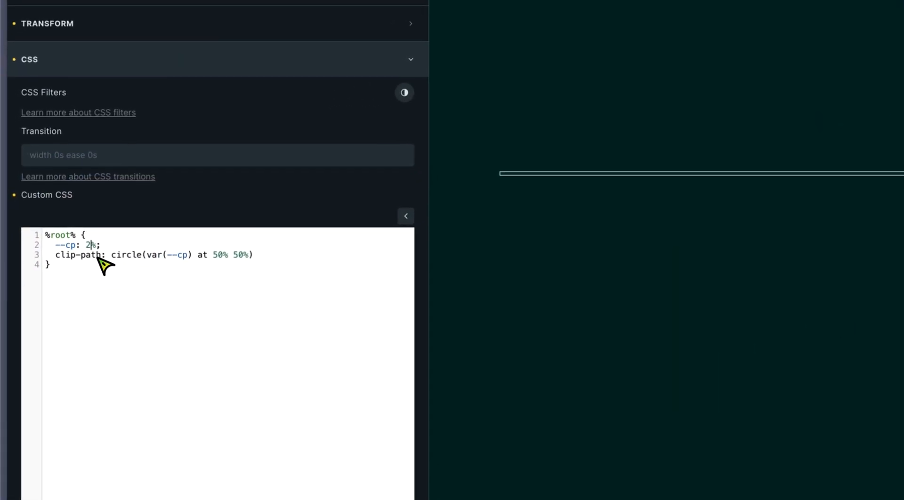
Change the Circle's custom CSS variable --cp from 2% to 3%
text(3)
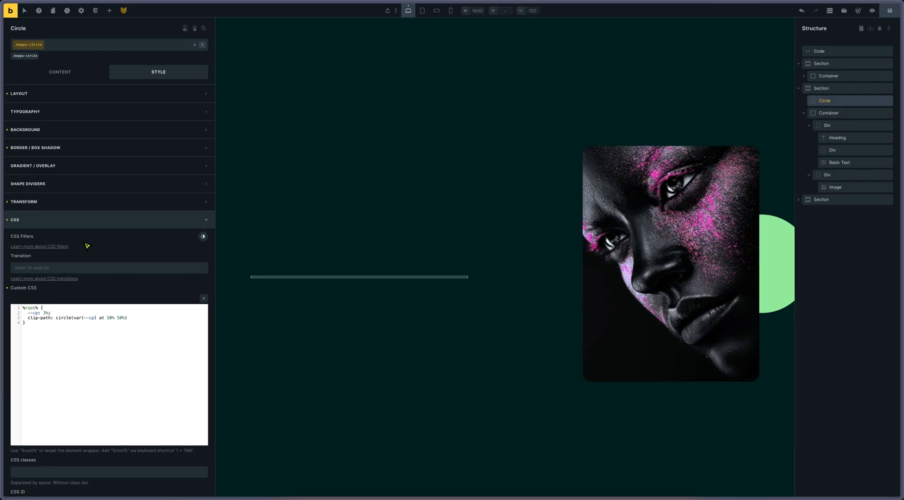
mouse_move(98, 222)
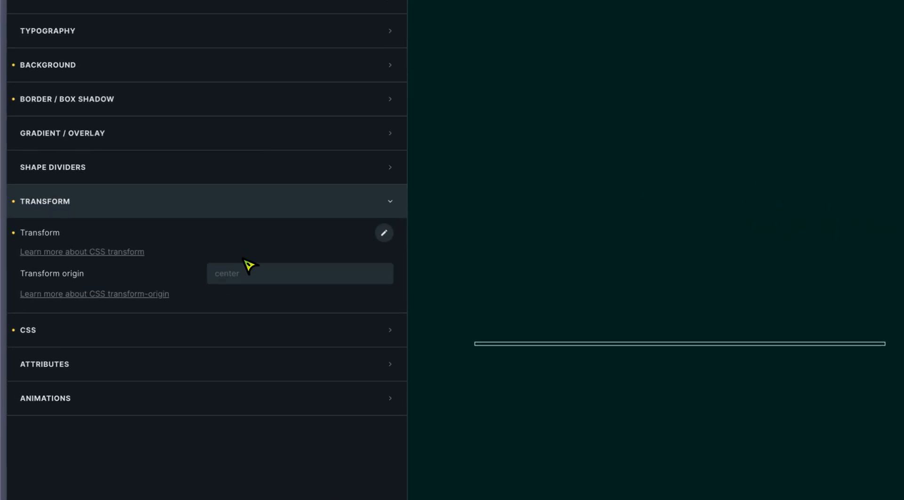
Display the Circle's translate X -52% and Y -50% offsets again
click(383, 233)
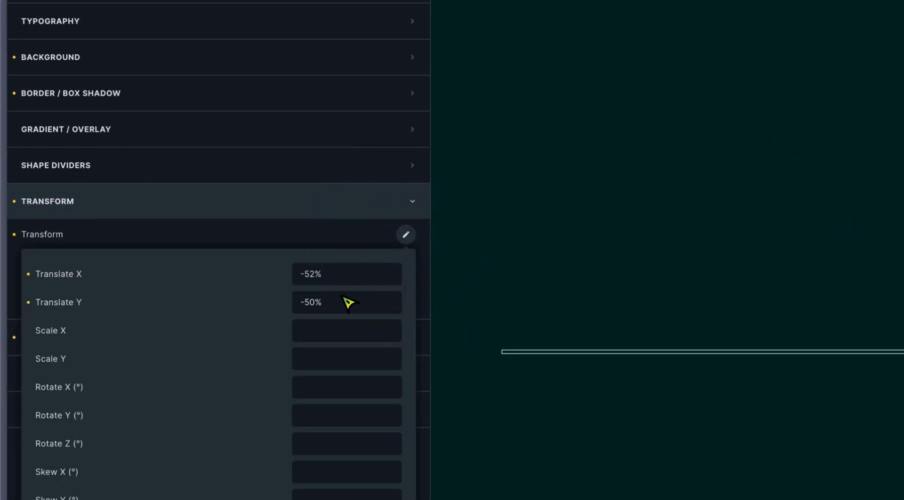
click(346, 274)
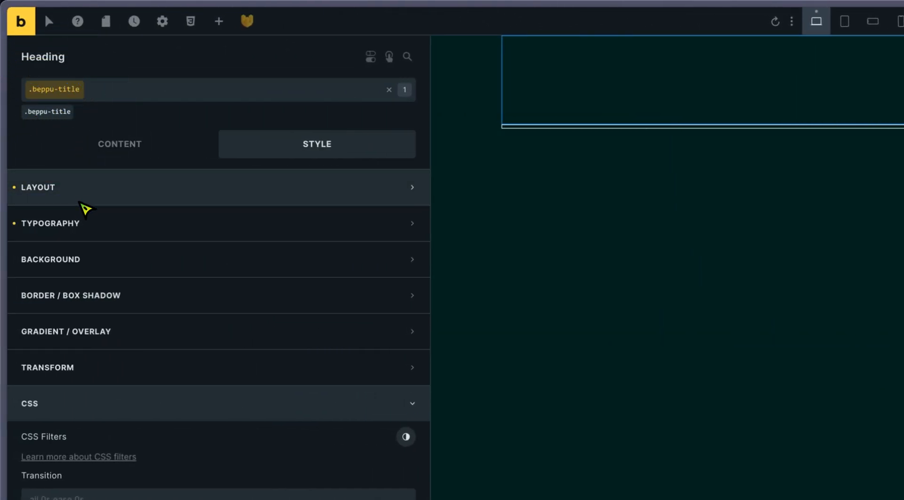
Open the Heading's typography colour palette showing dark green #07332f
click(51, 224)
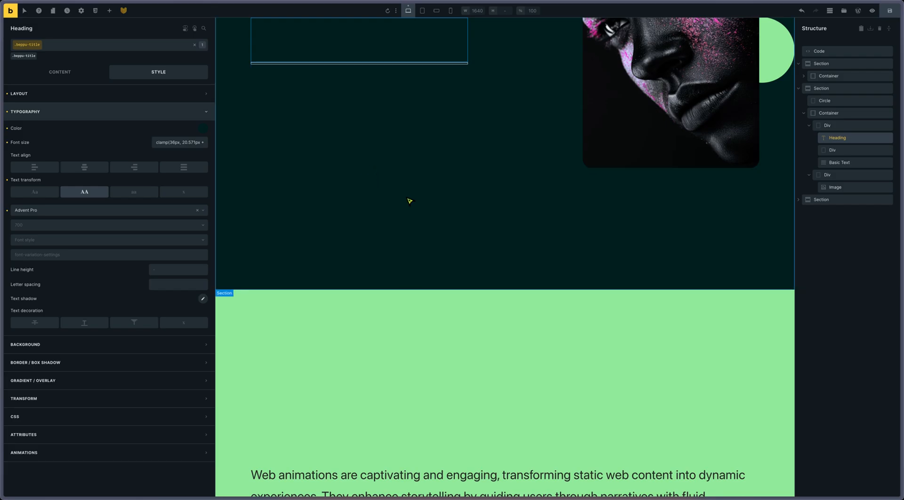
click(184, 167)
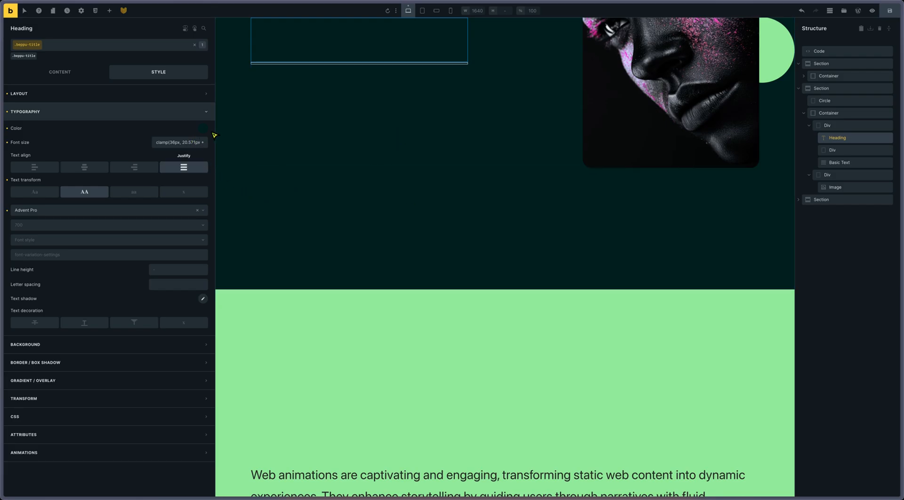
click(202, 128)
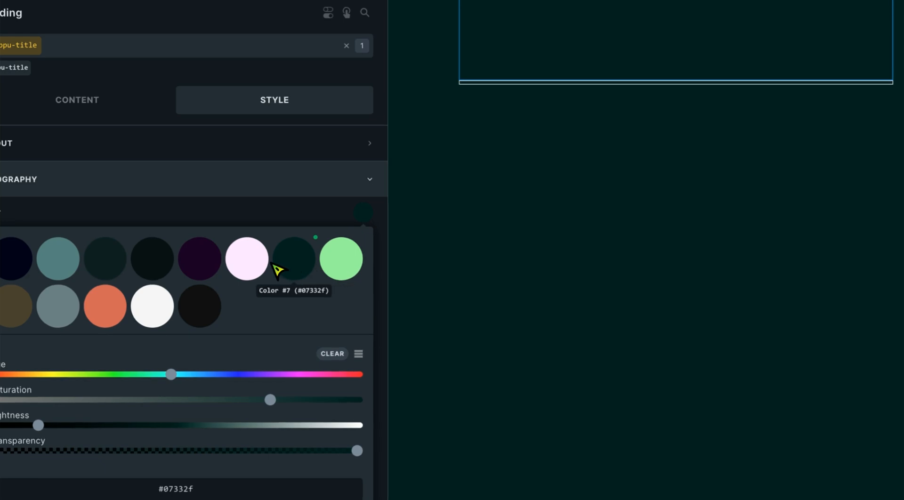
click(340, 259)
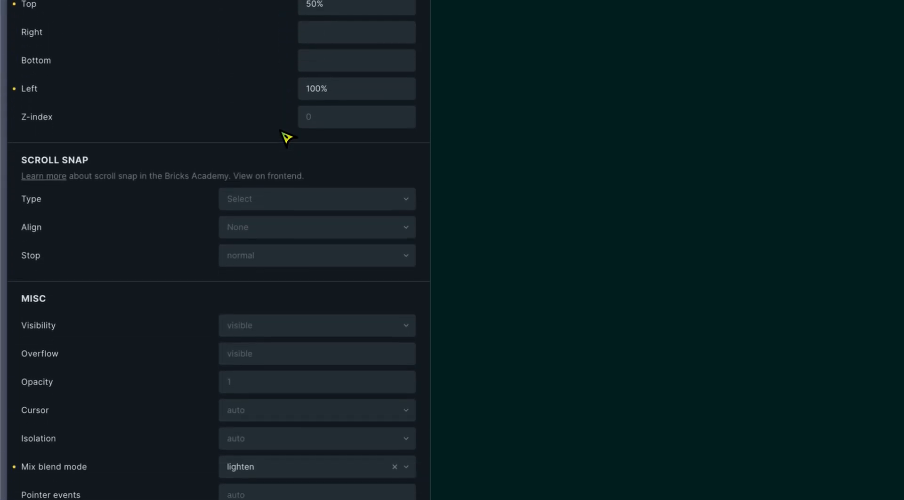
scroll(down, 3)
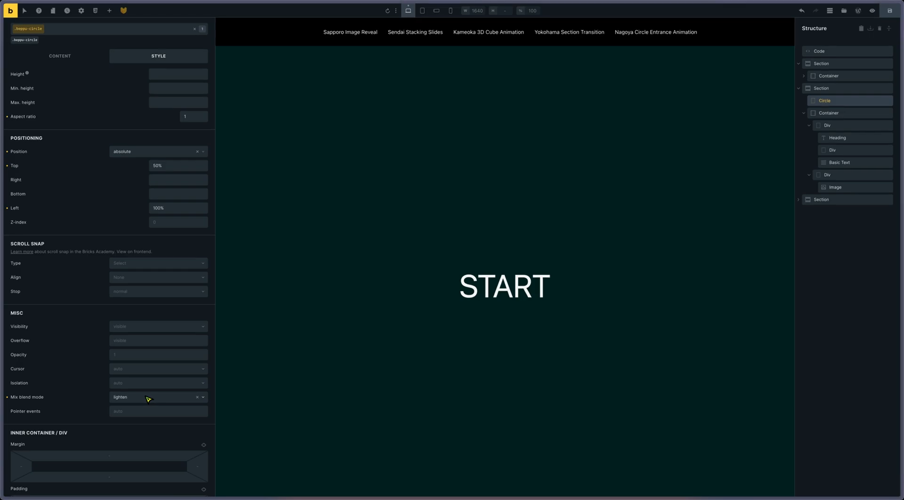
mouse_move(173, 395)
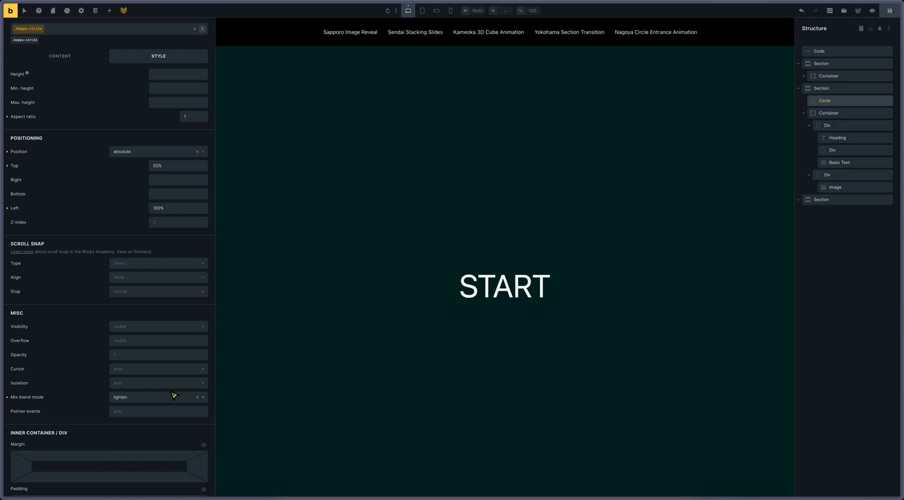
mouse_move(229, 369)
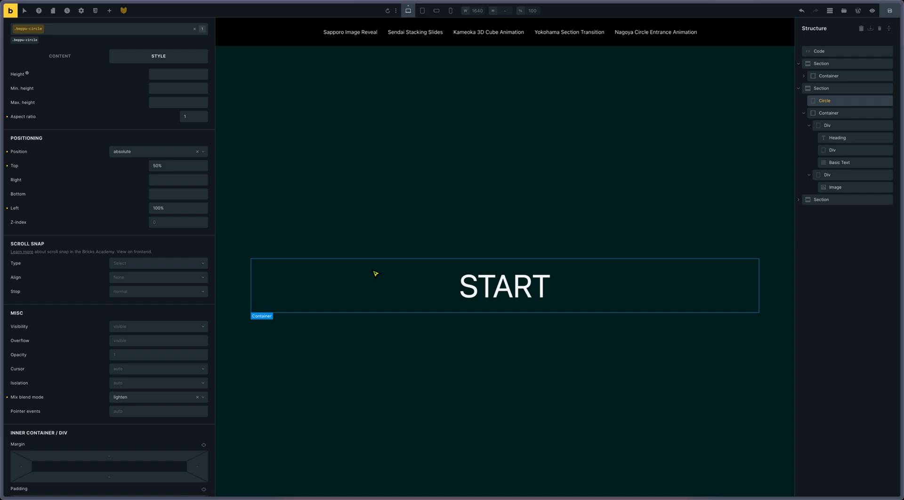
mouse_move(838, 138)
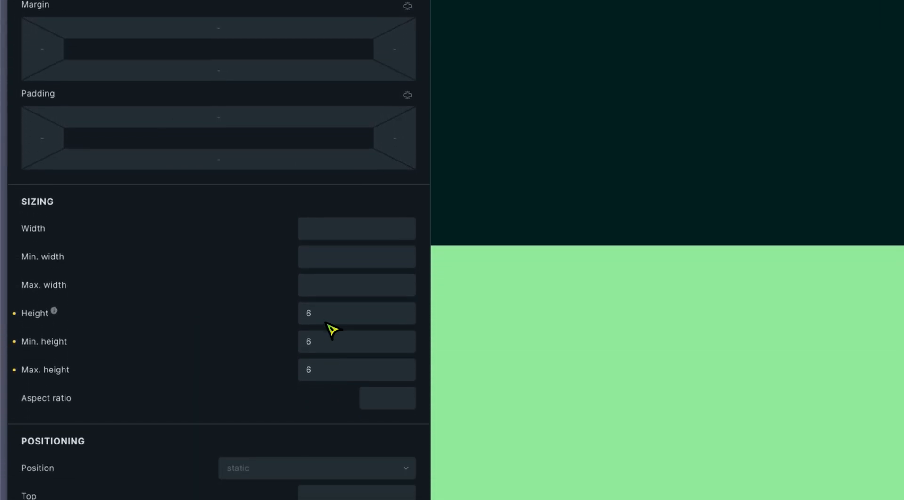
scroll(down, 3)
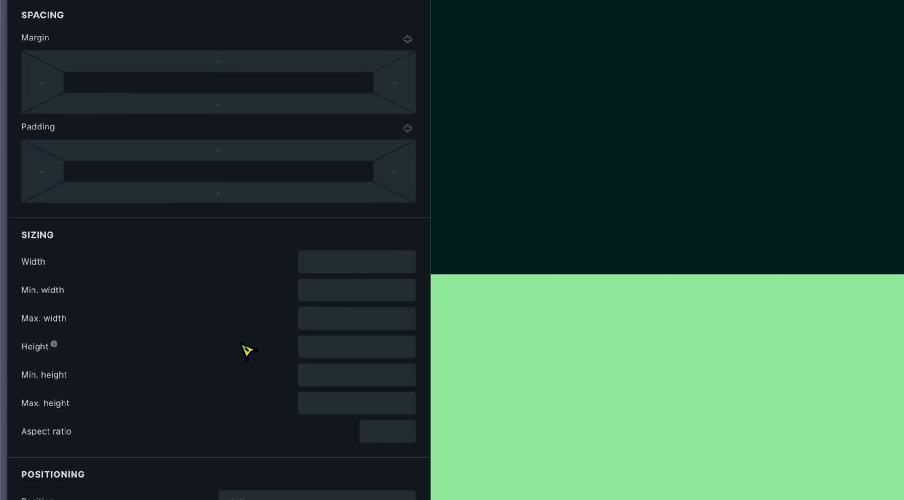
scroll(down, 3)
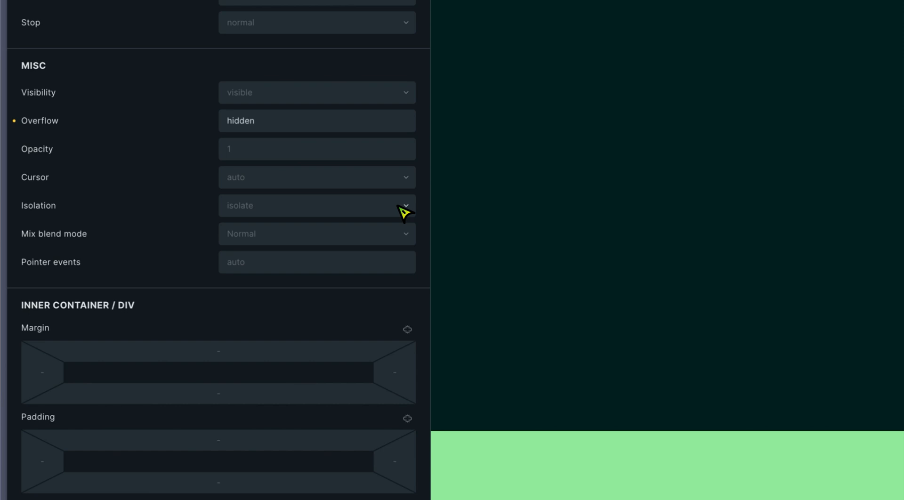
Set the title wrapper's isolation to isolate and scroll to its min width setting
click(380, 214)
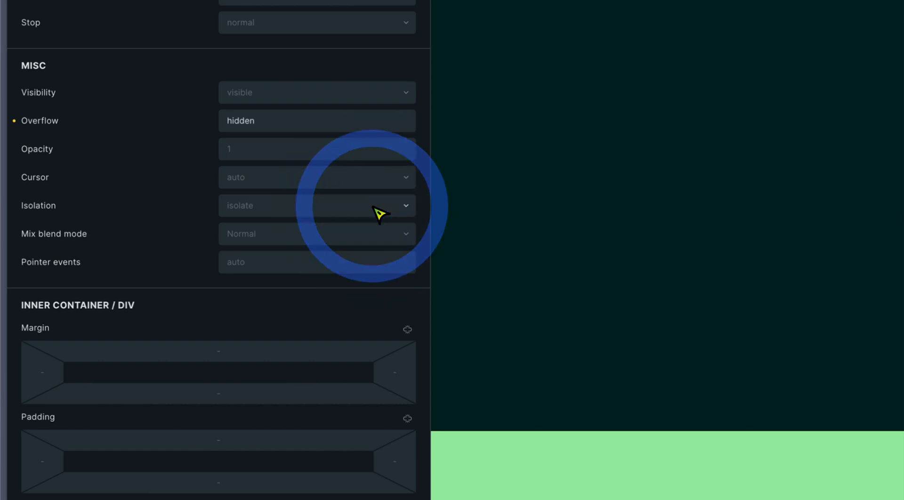
click(316, 205)
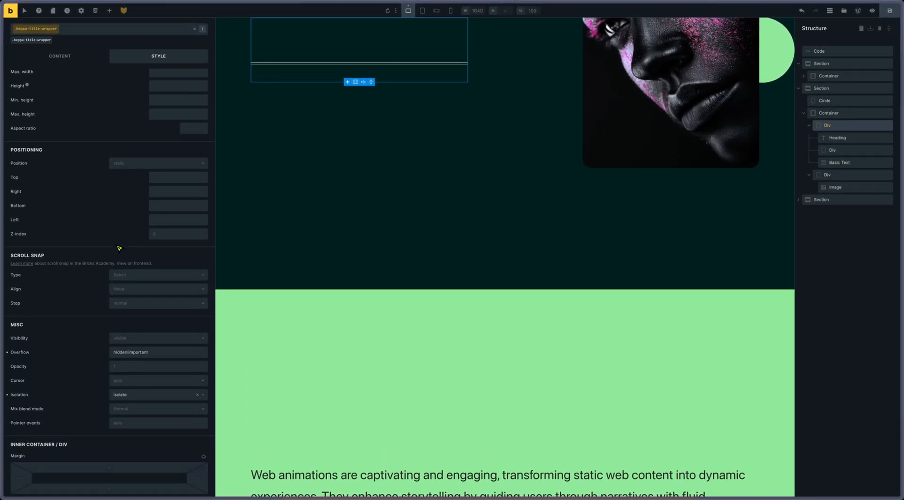
scroll(down, 3)
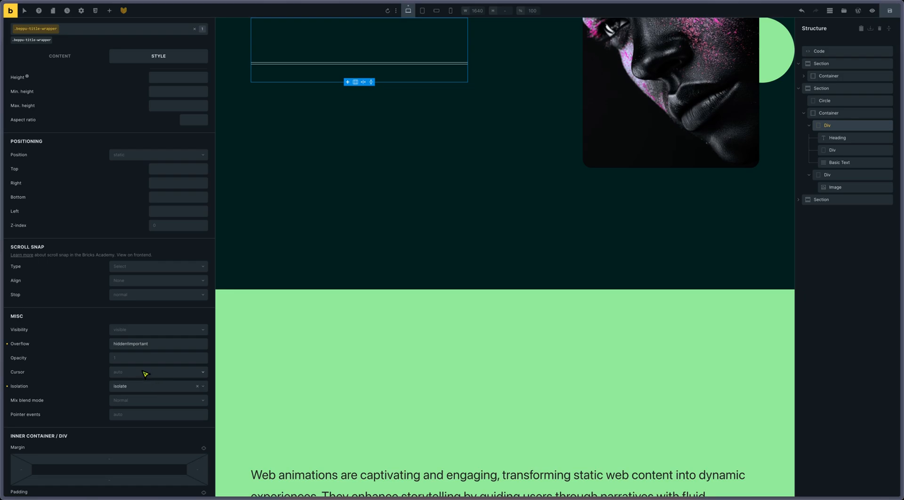
mouse_move(151, 348)
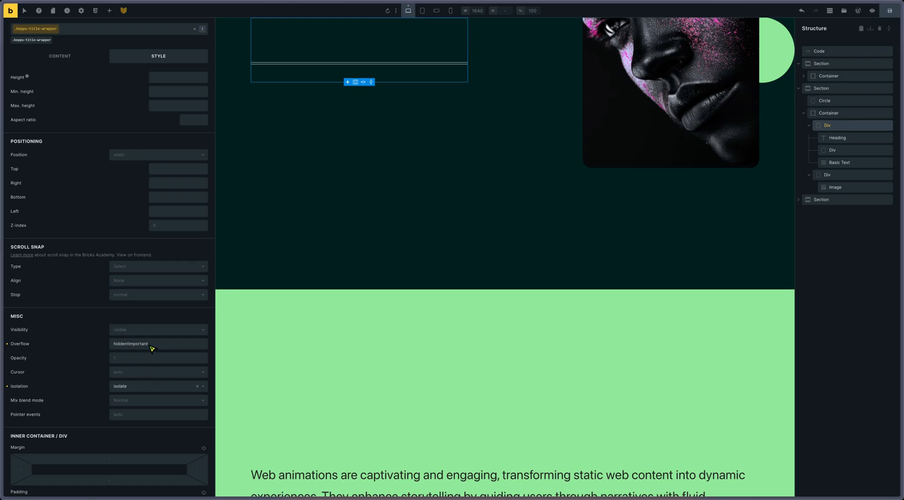
mouse_move(160, 346)
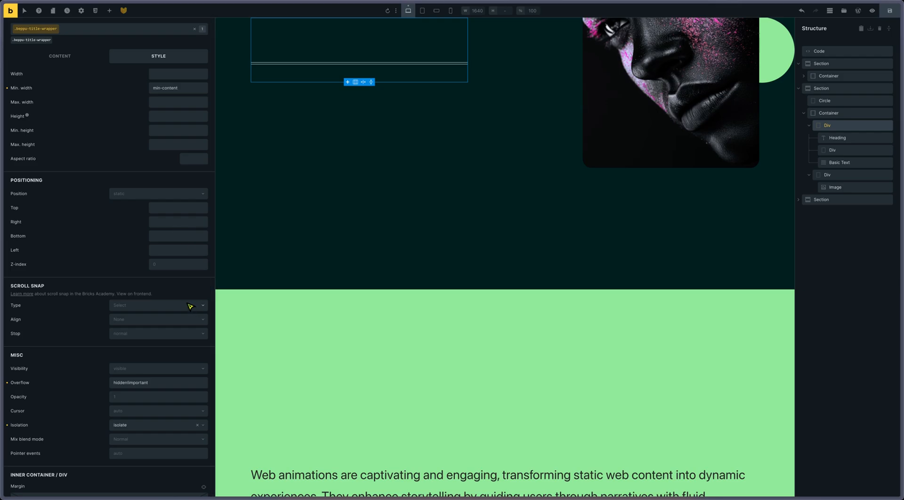
mouse_move(874, 41)
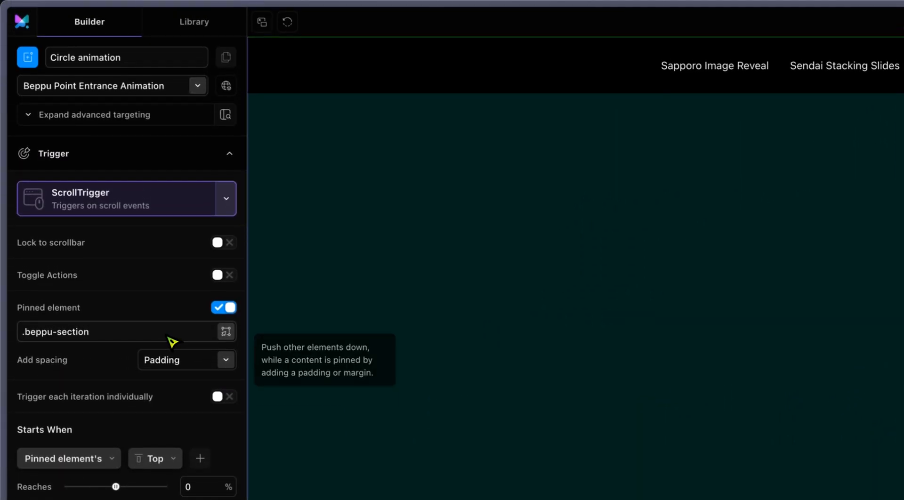
mouse_move(138, 249)
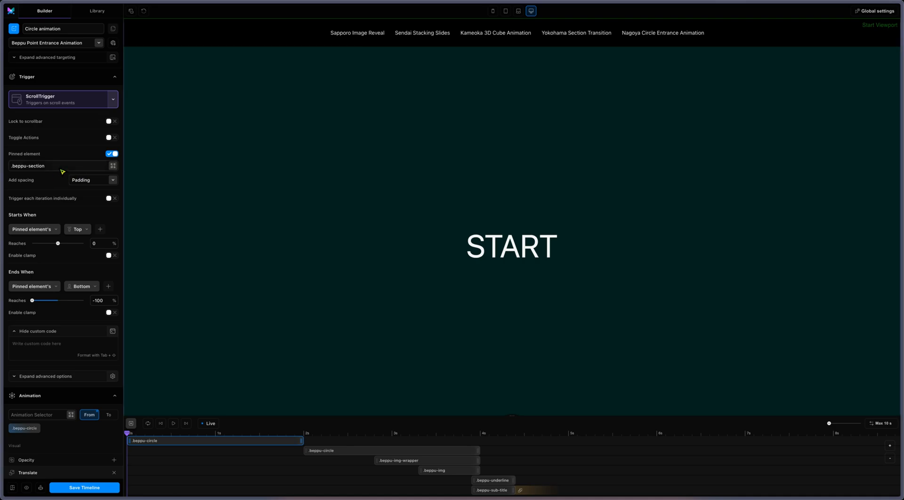
mouse_move(98, 255)
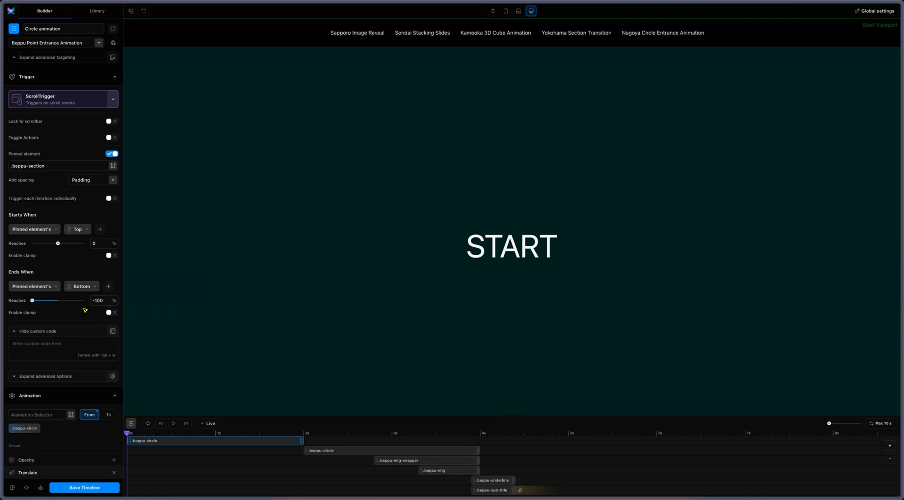
mouse_move(85, 318)
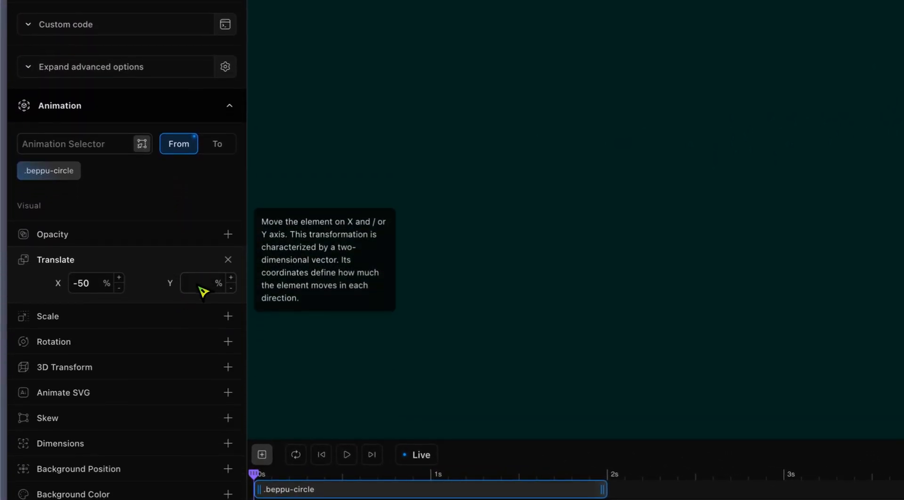
mouse_move(203, 291)
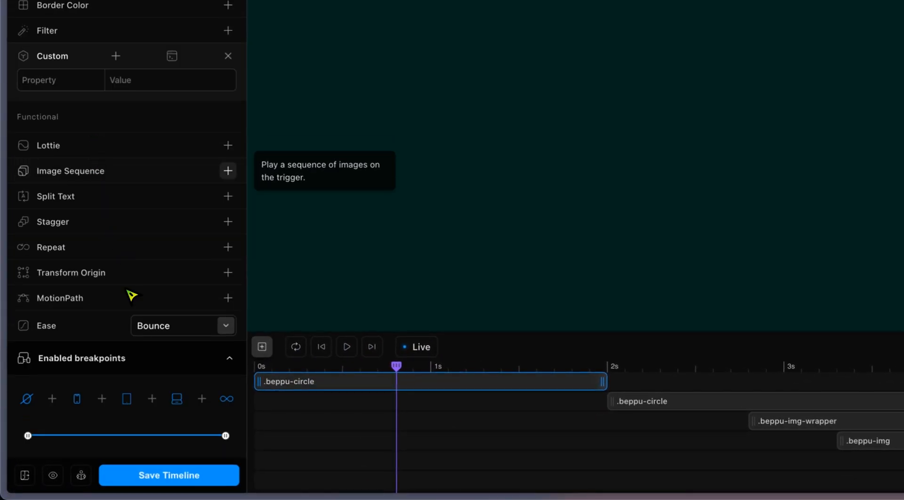
mouse_move(403, 371)
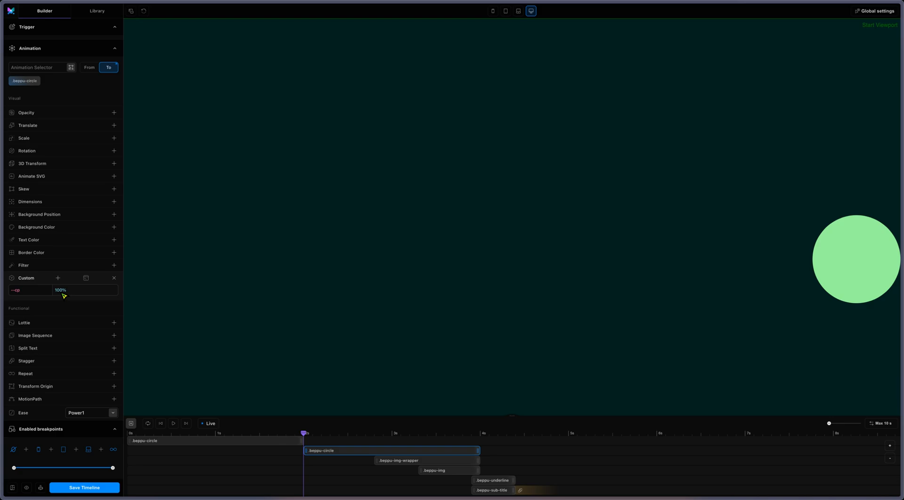
mouse_move(107, 356)
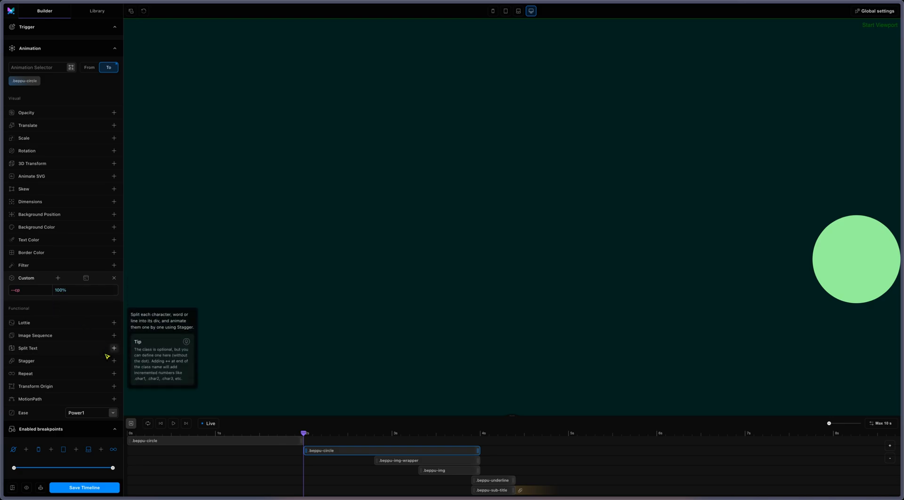
mouse_move(300, 435)
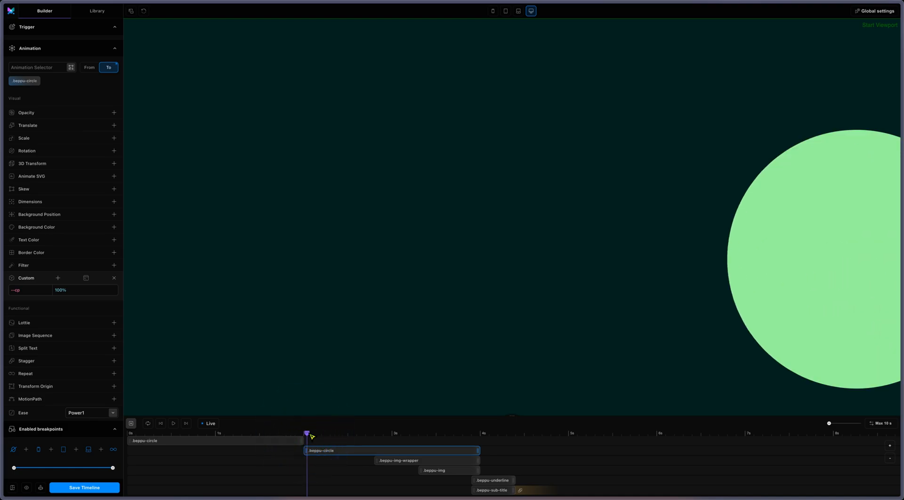
Scrub the second .beppu-circle tween until the circle reveals WEB ANIMATIONS
drag(307, 434, 315, 434)
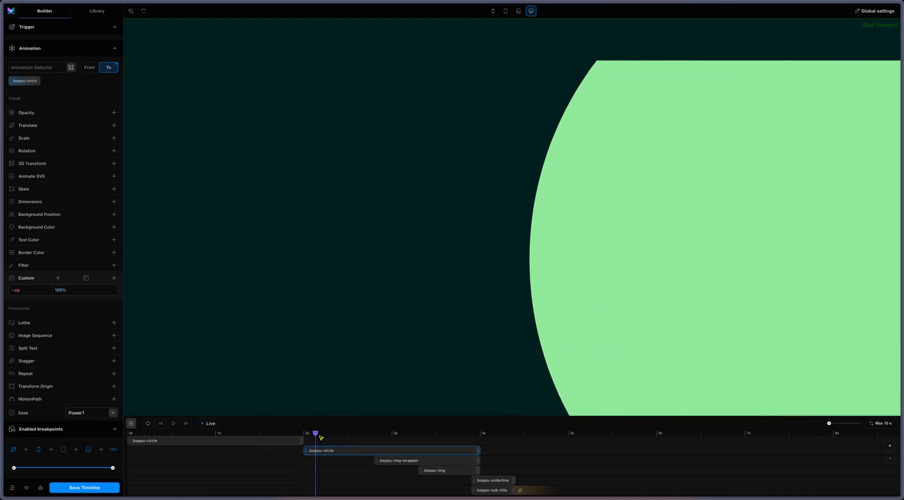
drag(316, 433, 329, 433)
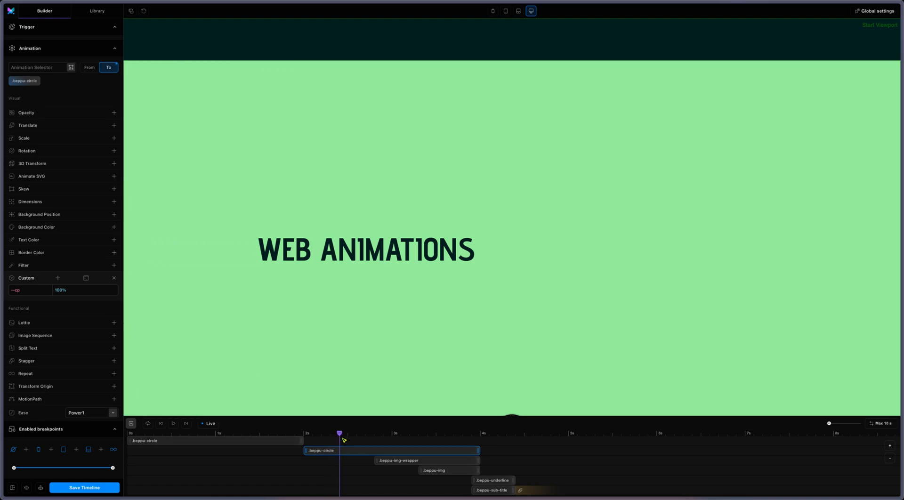
drag(340, 433, 373, 433)
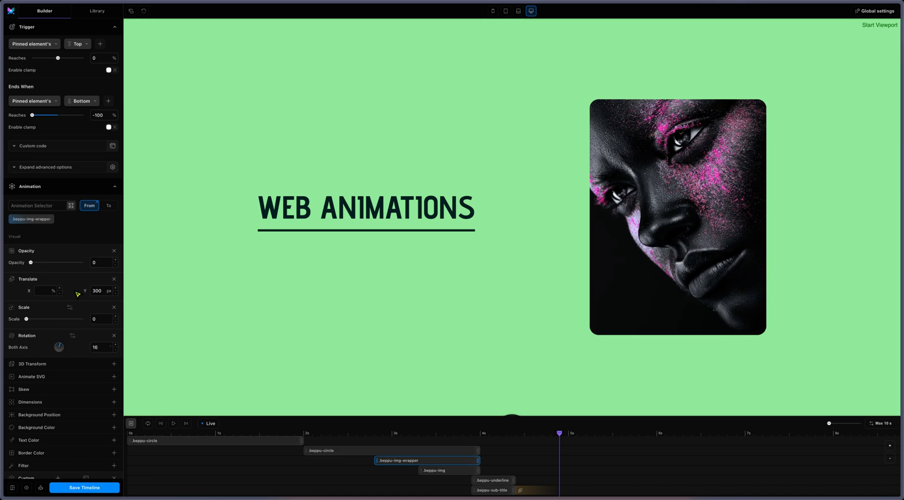
mouse_move(80, 295)
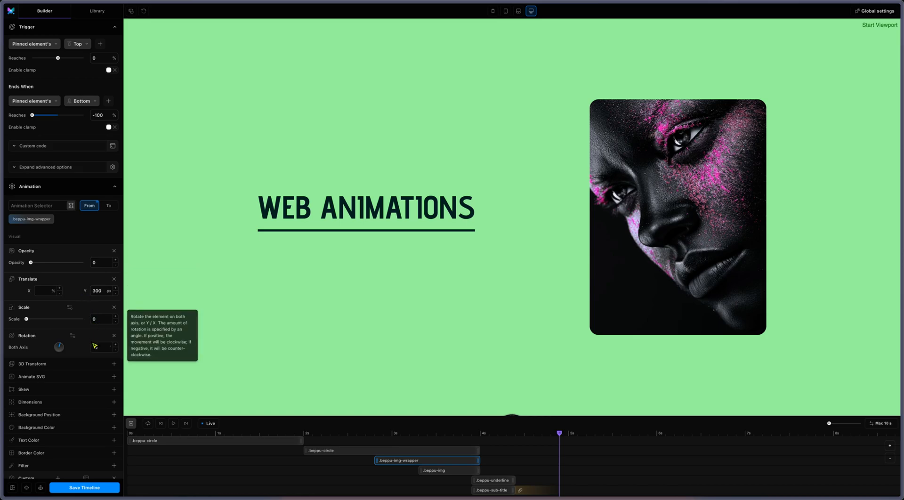
Set the .beppu-img-wrapper tween's rotation to 16 and preview the image reveal
text(16)
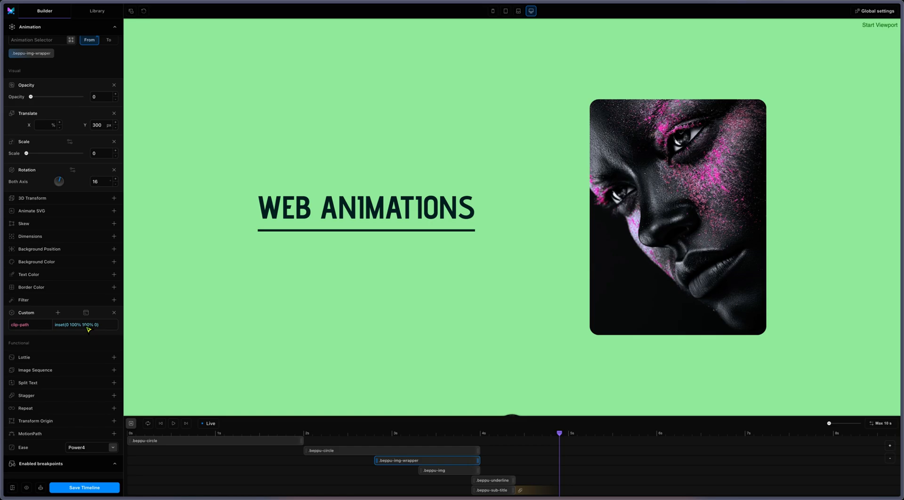
mouse_move(91, 349)
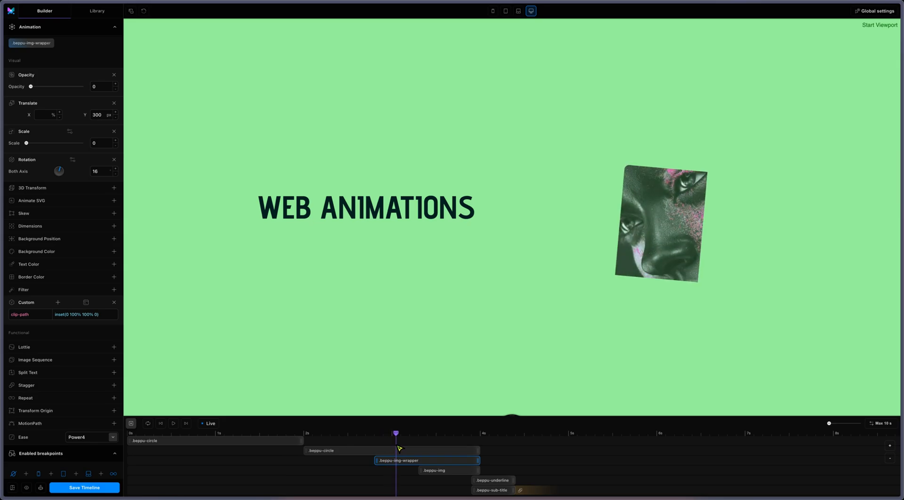
drag(396, 431, 421, 430)
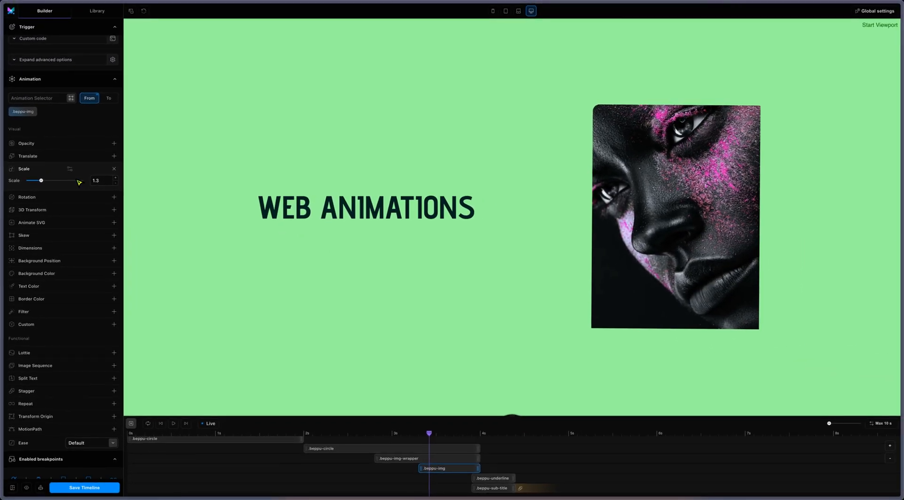
mouse_move(301, 380)
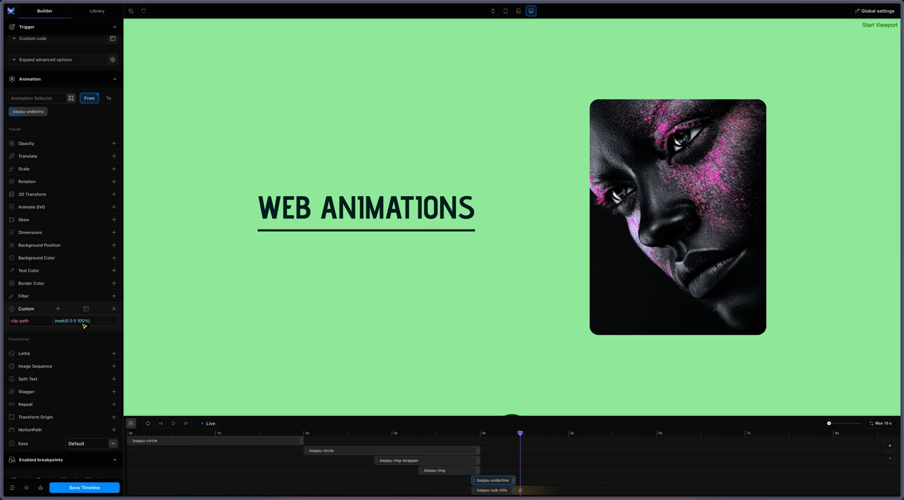
mouse_move(84, 326)
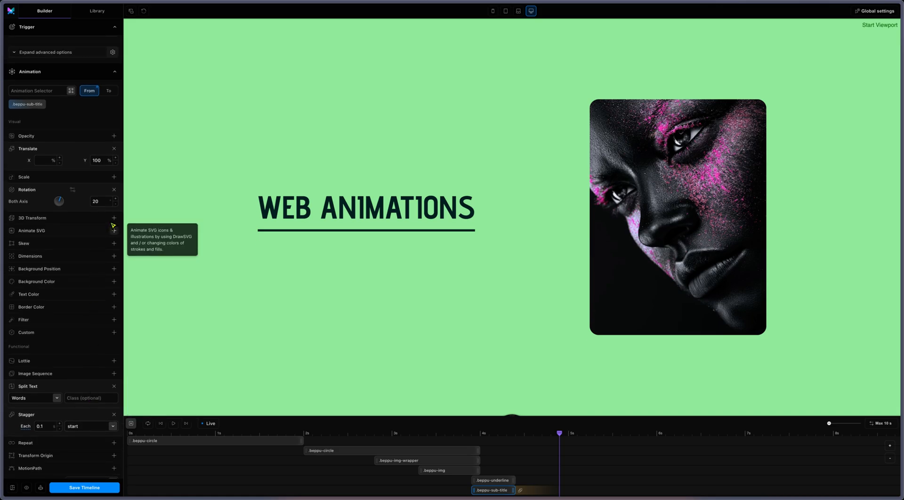
mouse_move(94, 173)
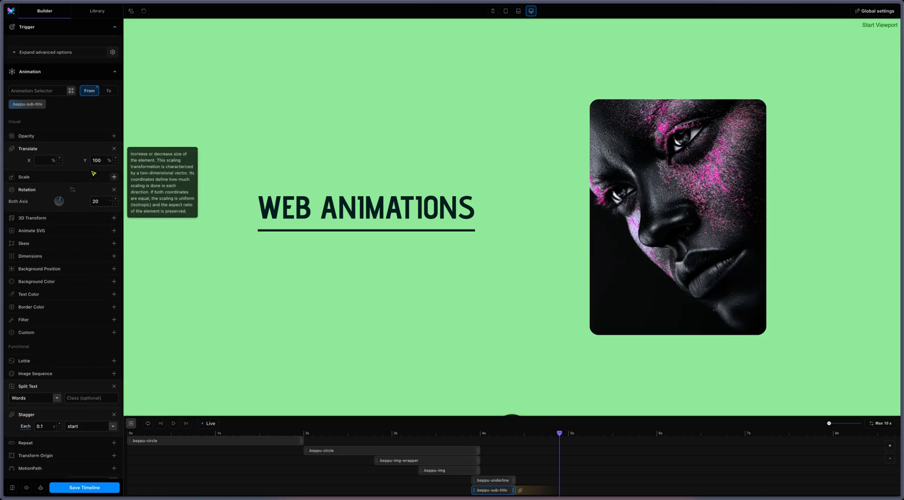